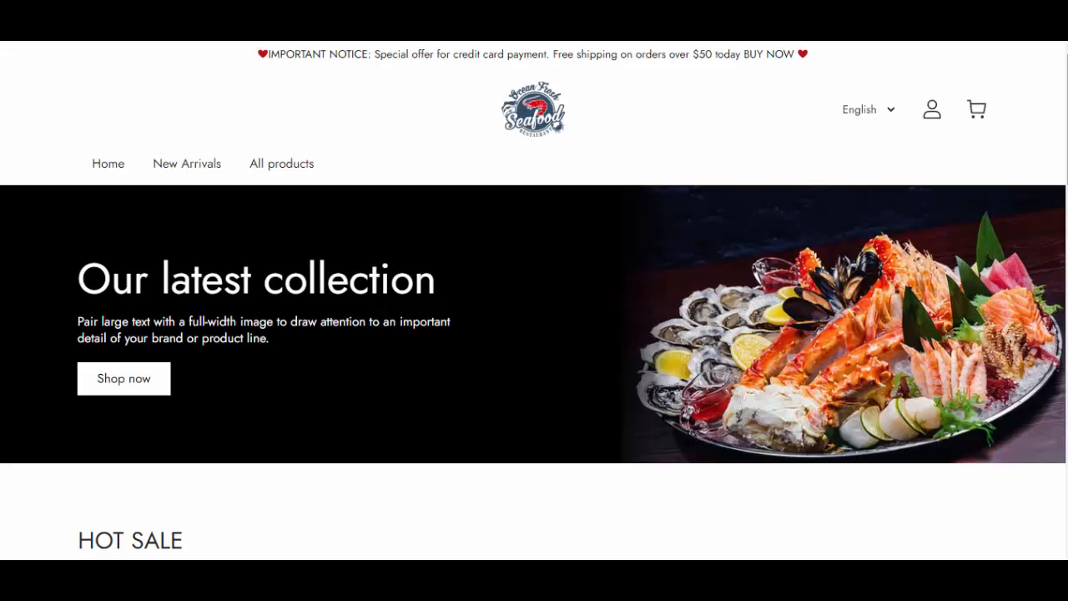
Scroll through the storefront home page and return toward the top navigation.
scroll(down, 3)
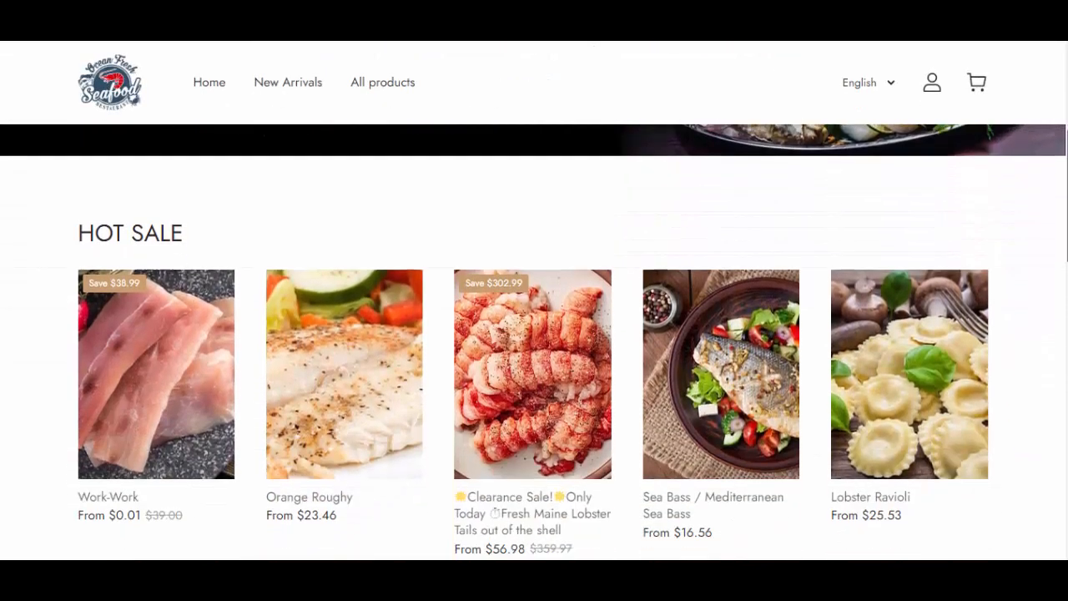
scroll(down, 3)
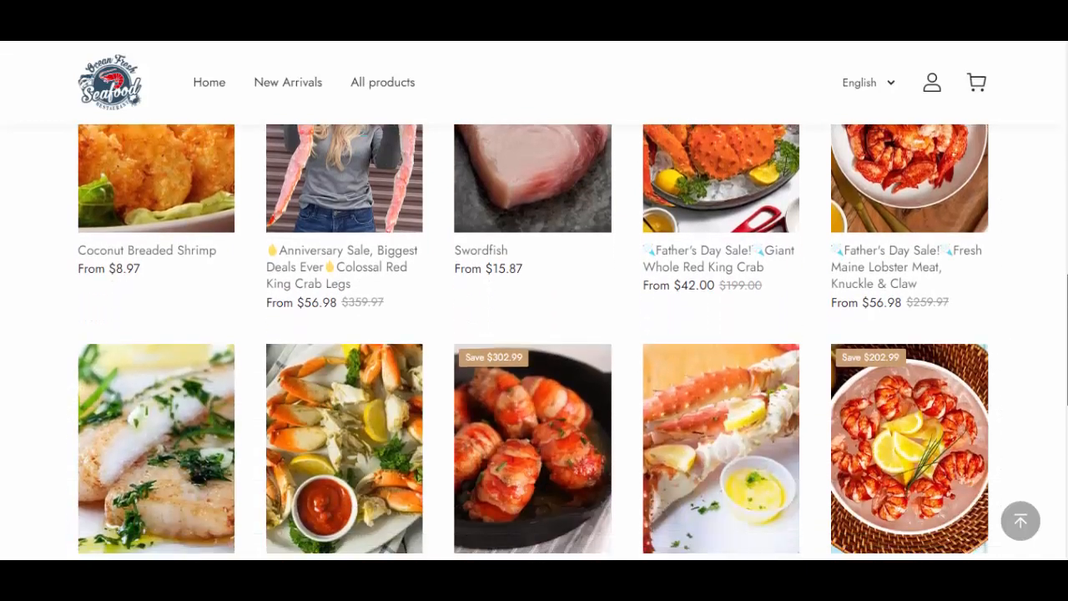
scroll(down, 3)
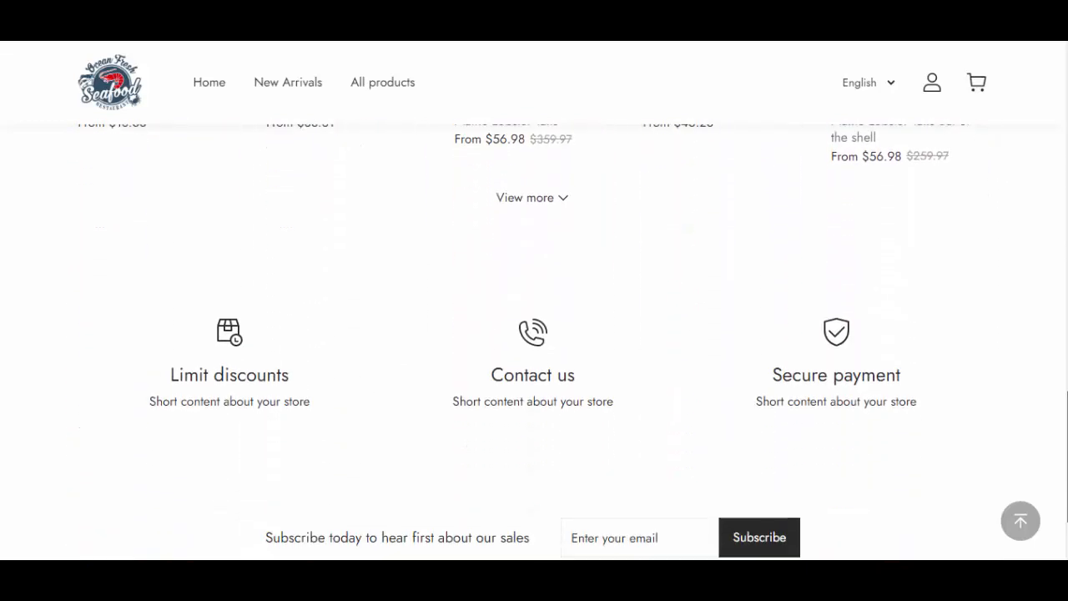
scroll(down, 3)
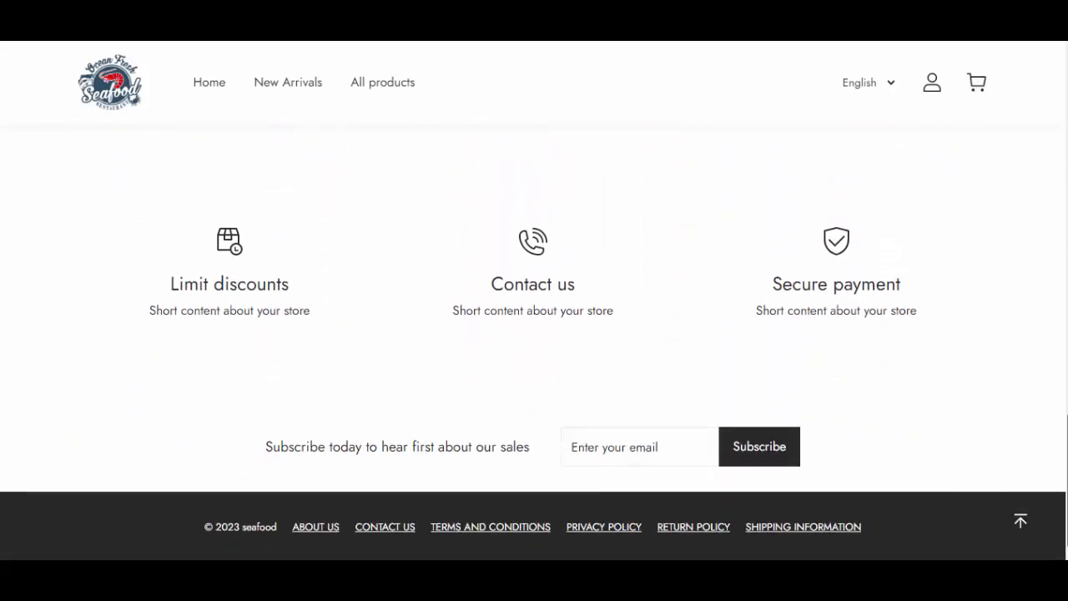
scroll(up, 3)
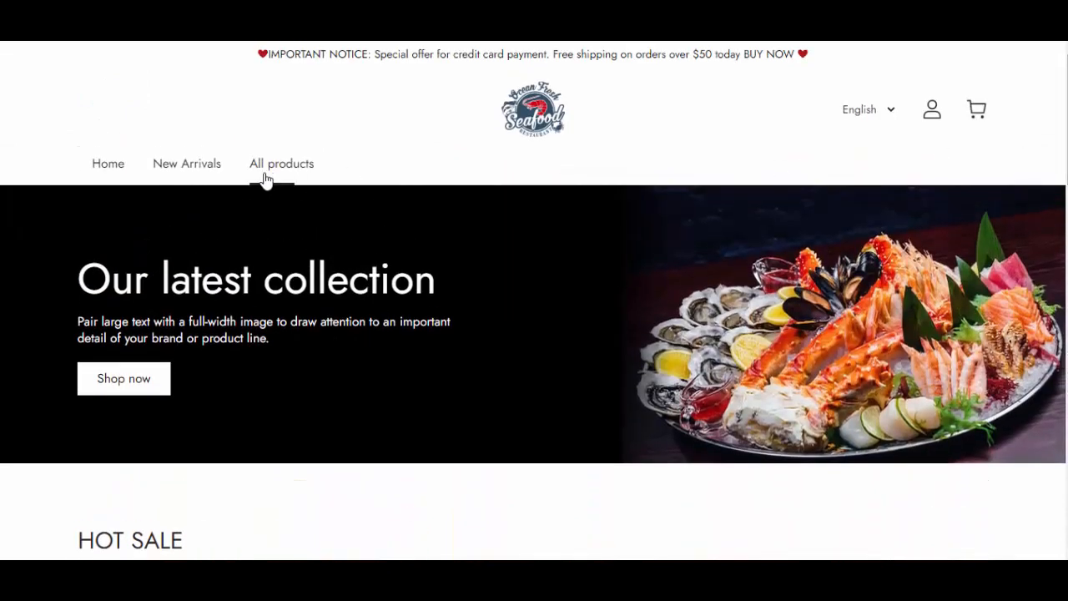
Show the All products page (36 items) and scroll its first page down to the pagination and footer.
click(280, 164)
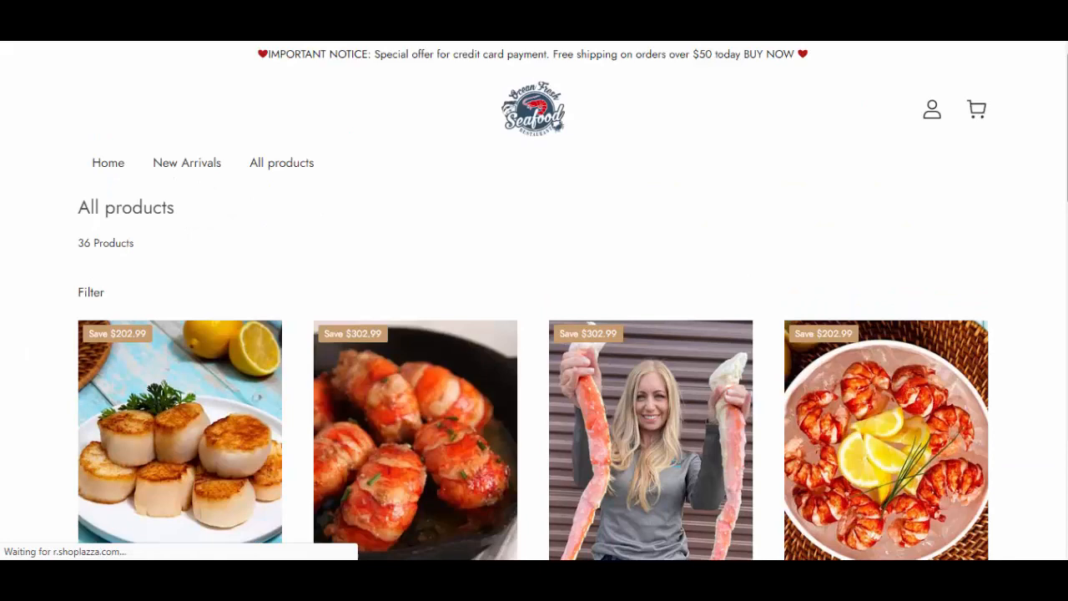
scroll(down, 3)
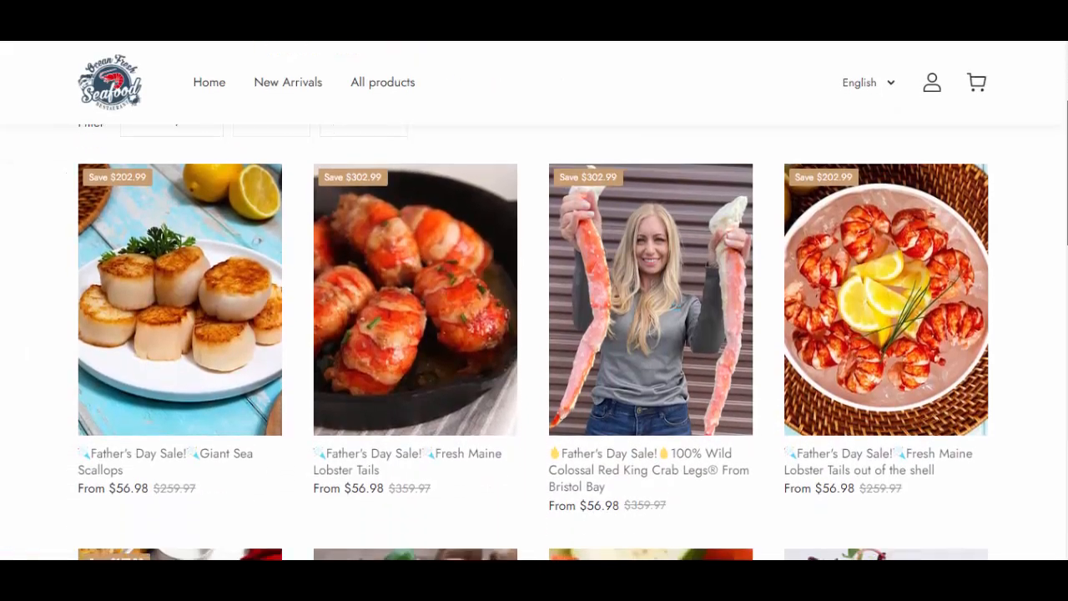
scroll(down, 3)
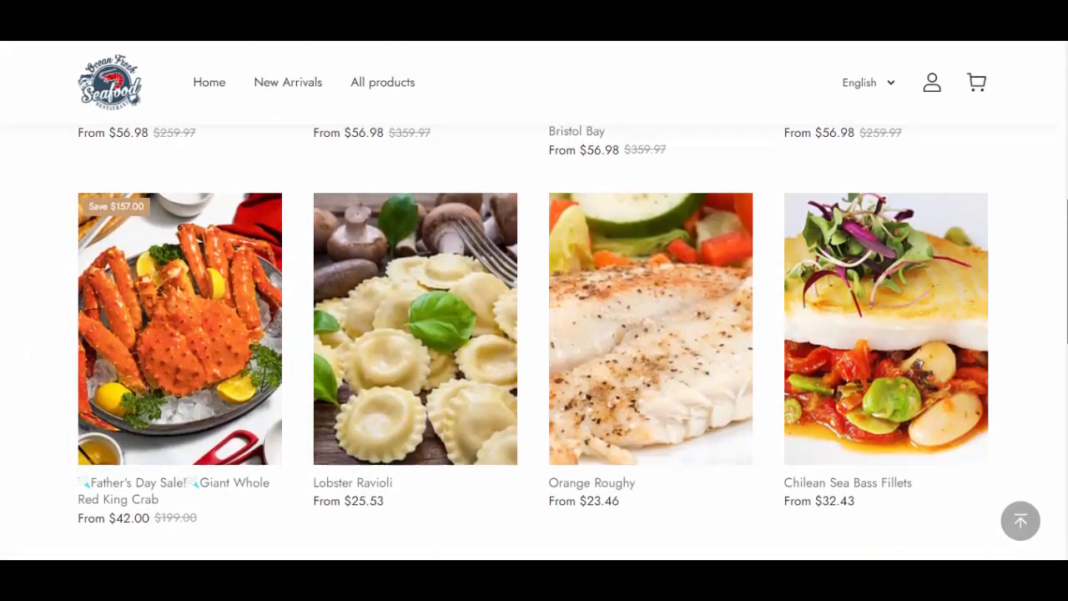
scroll(down, 3)
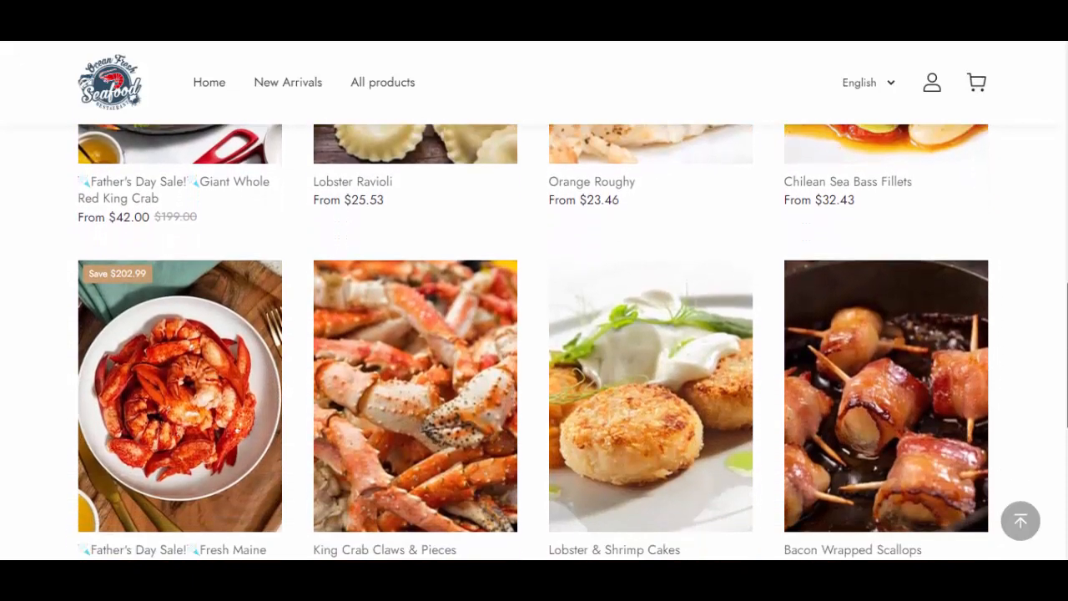
scroll(down, 3)
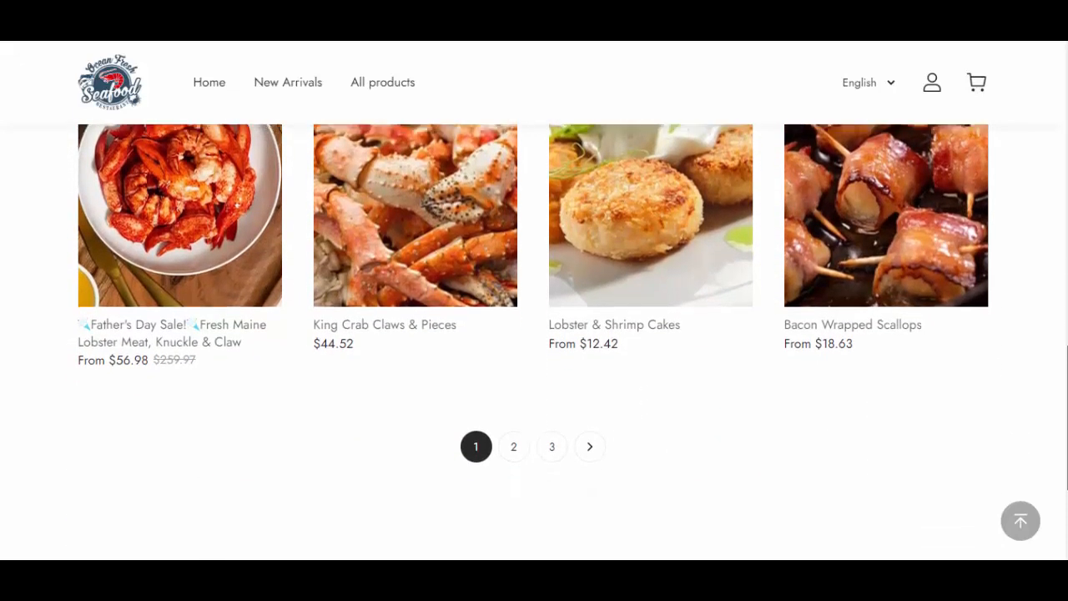
scroll(down, 3)
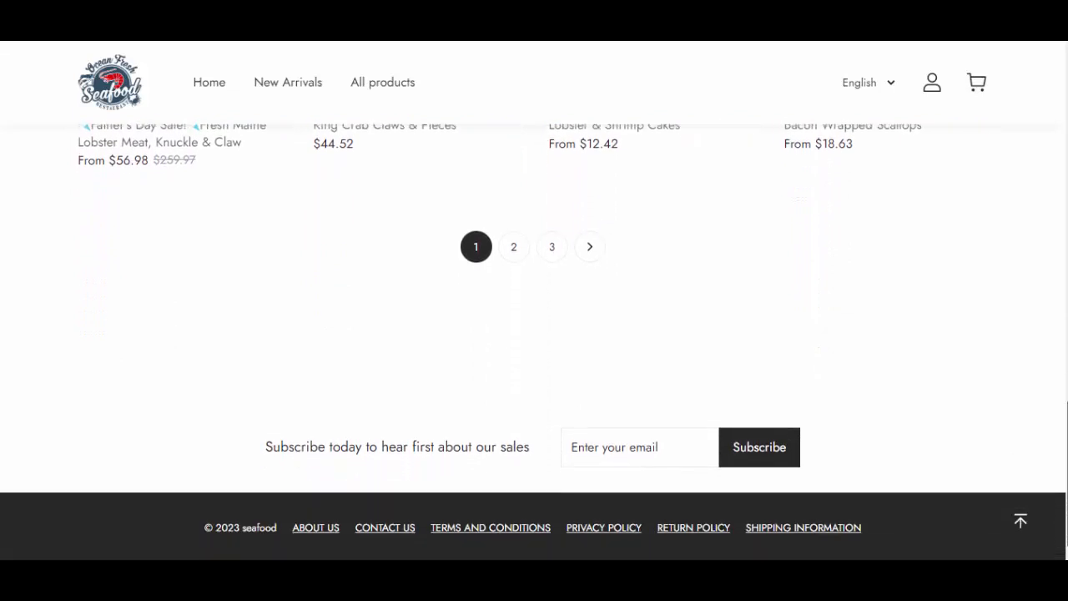
mouse_move(384, 527)
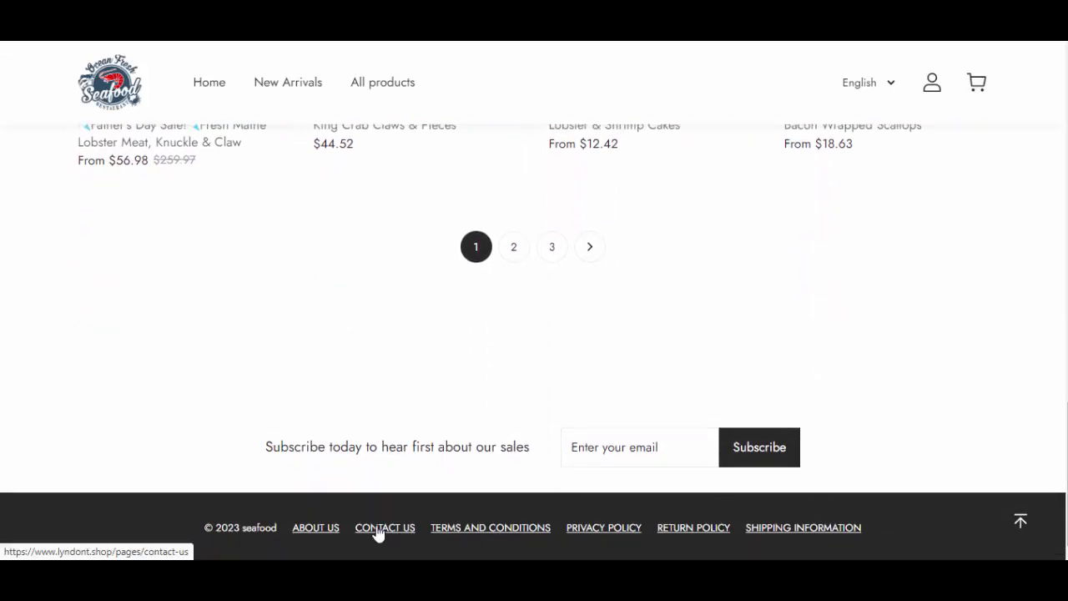
View the Contact Us page and select the company name Thunder Wing (HK) Technology Co., Limited.
click(384, 528)
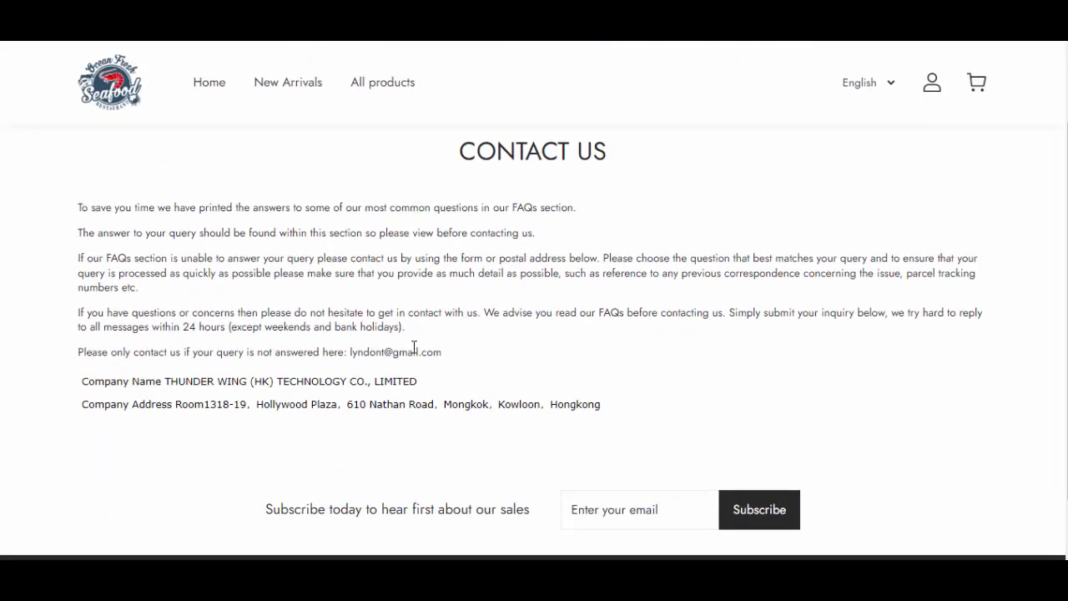
double_click(394, 350)
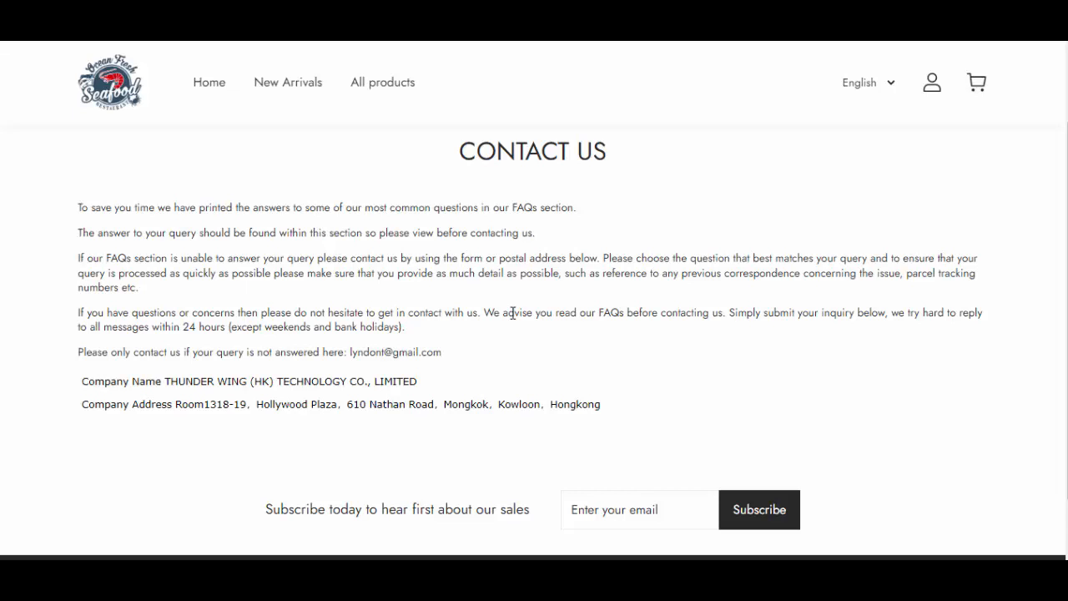
mouse_move(354, 502)
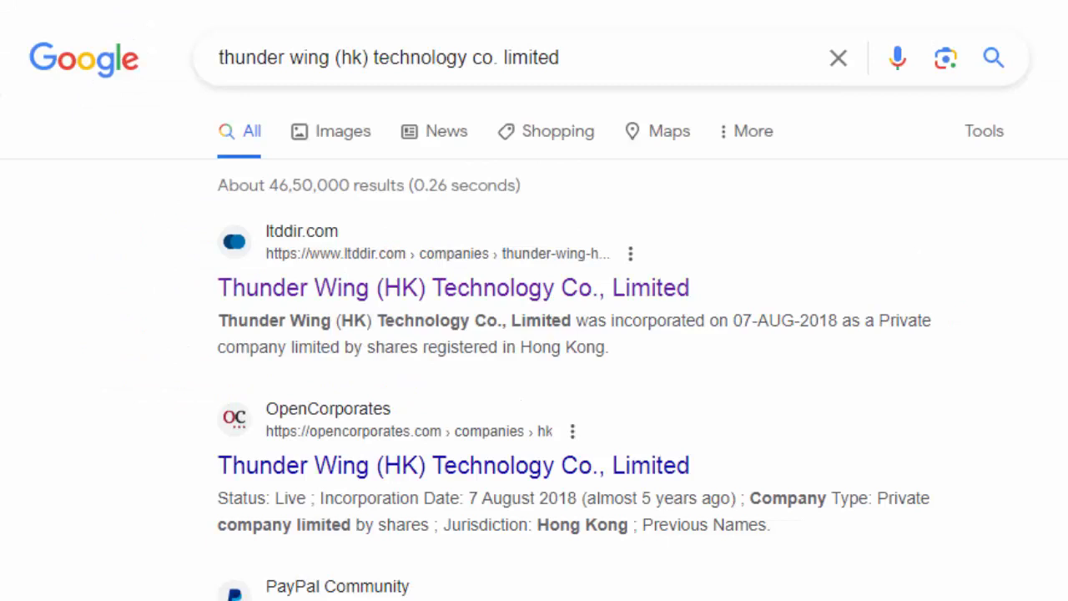
From the Google results for the company, open the PayPal Community thread 'Ordered shoes…was I scammed?'.
scroll(down, 3)
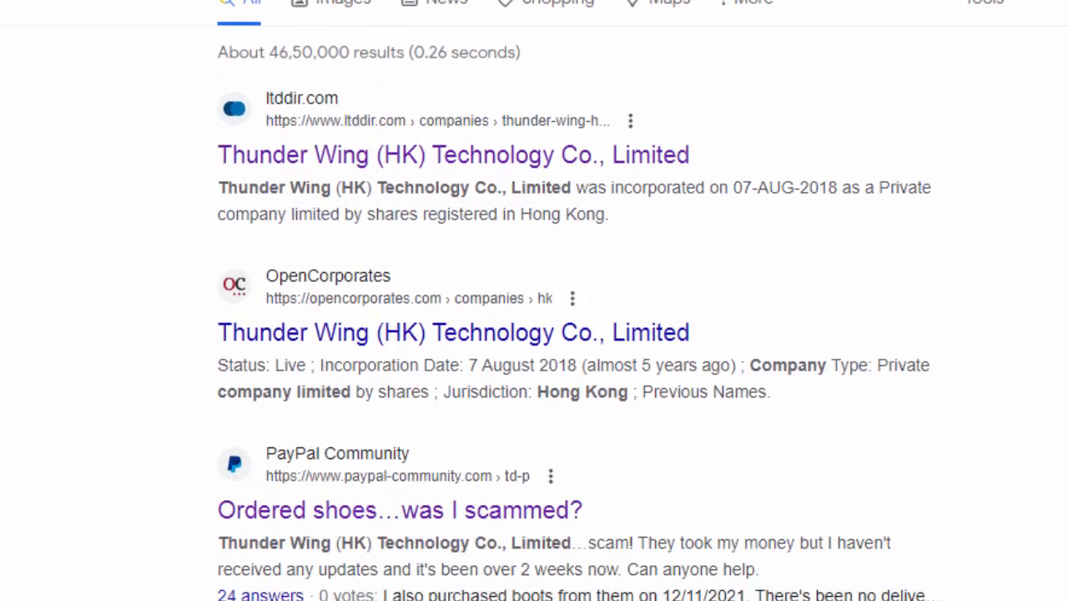
scroll(down, 3)
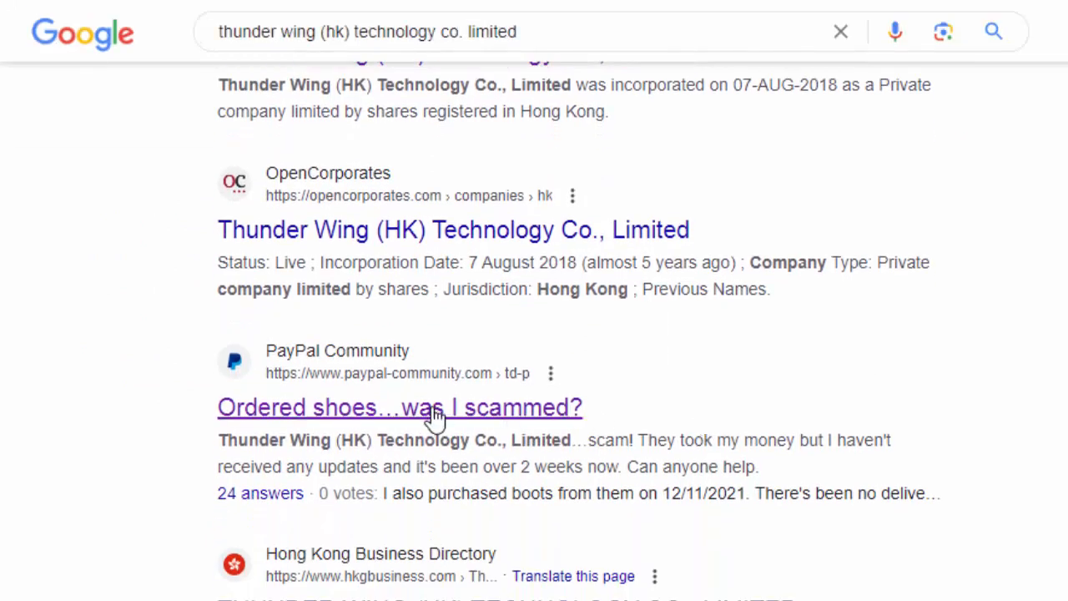
click(401, 407)
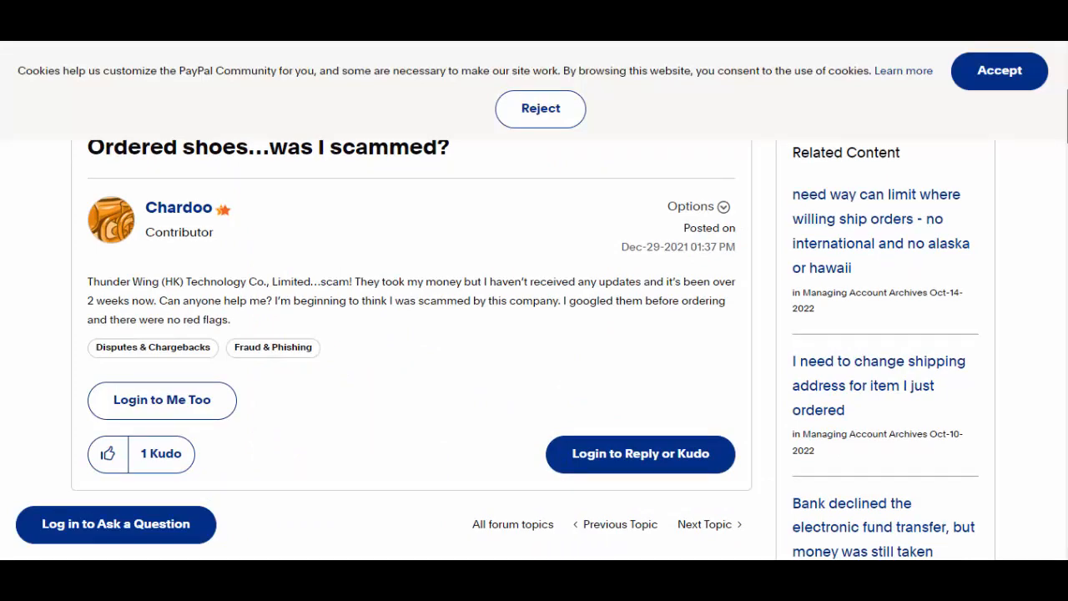
scroll(down, 3)
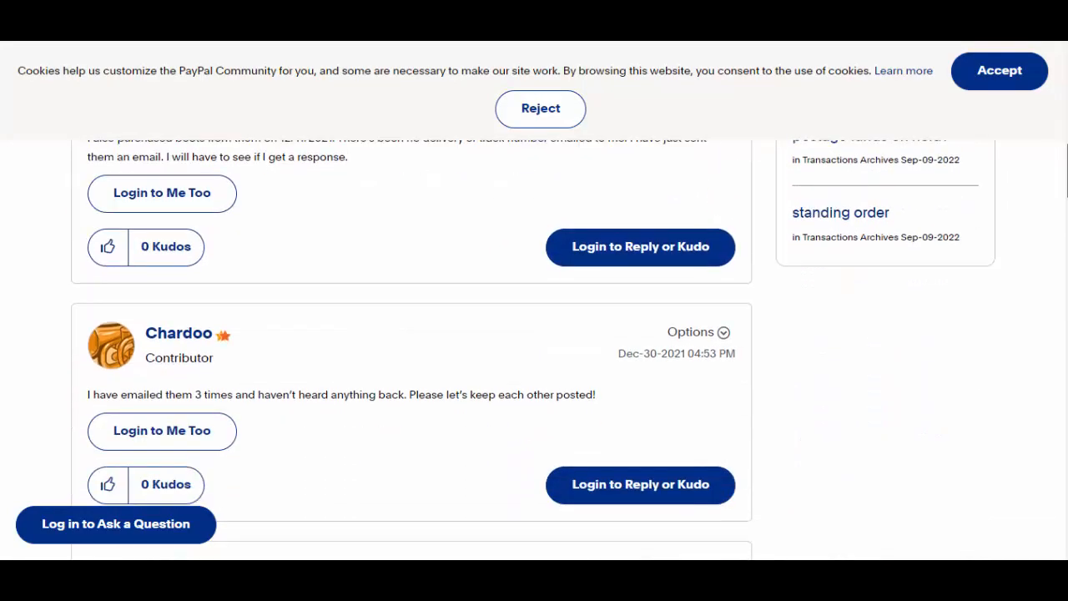
scroll(down, 3)
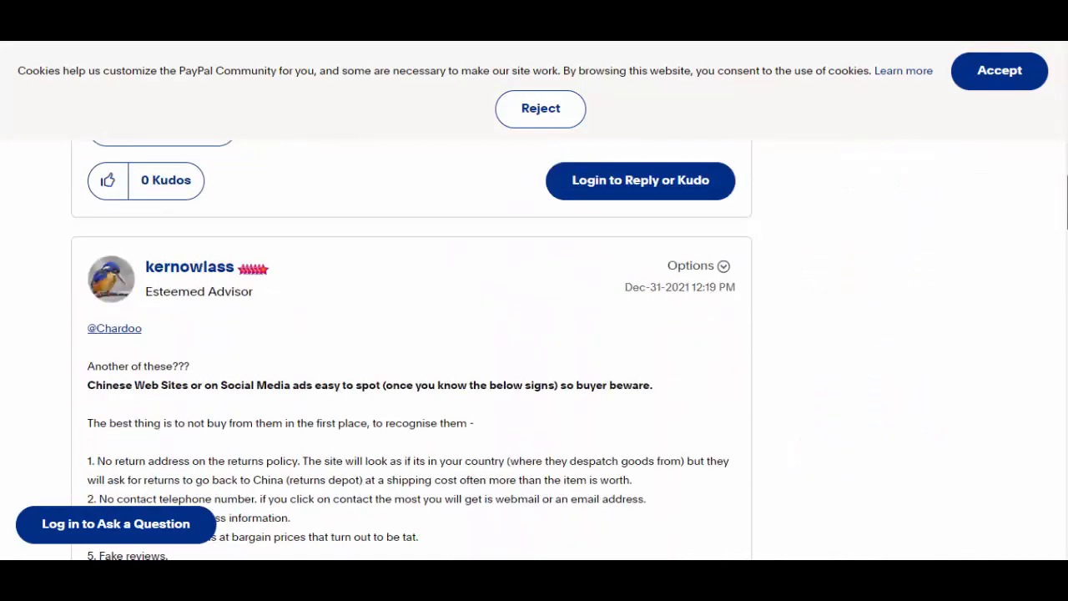
scroll(down, 3)
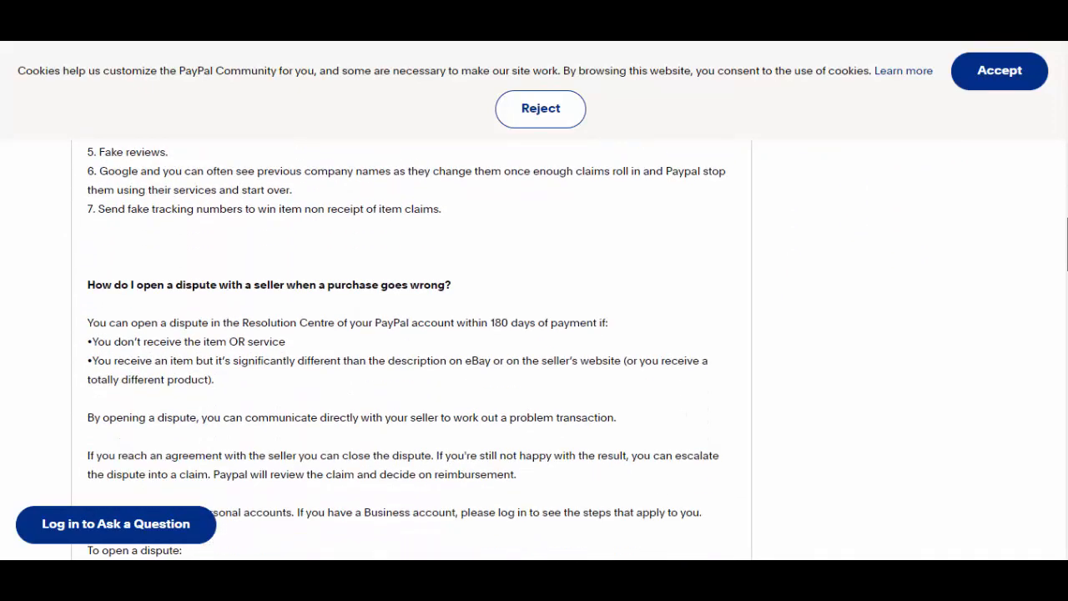
scroll(down, 3)
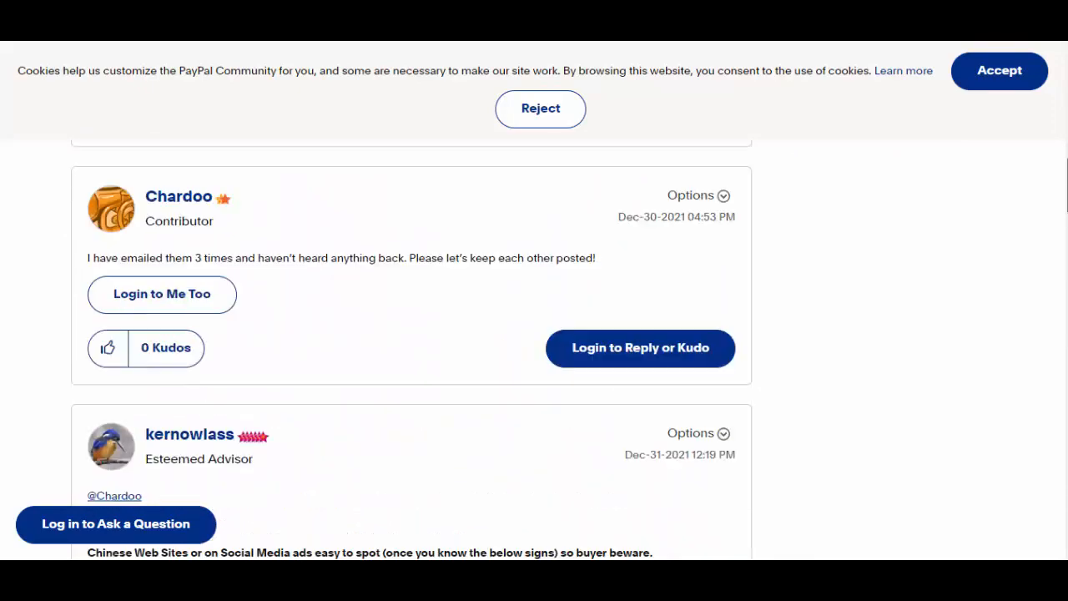